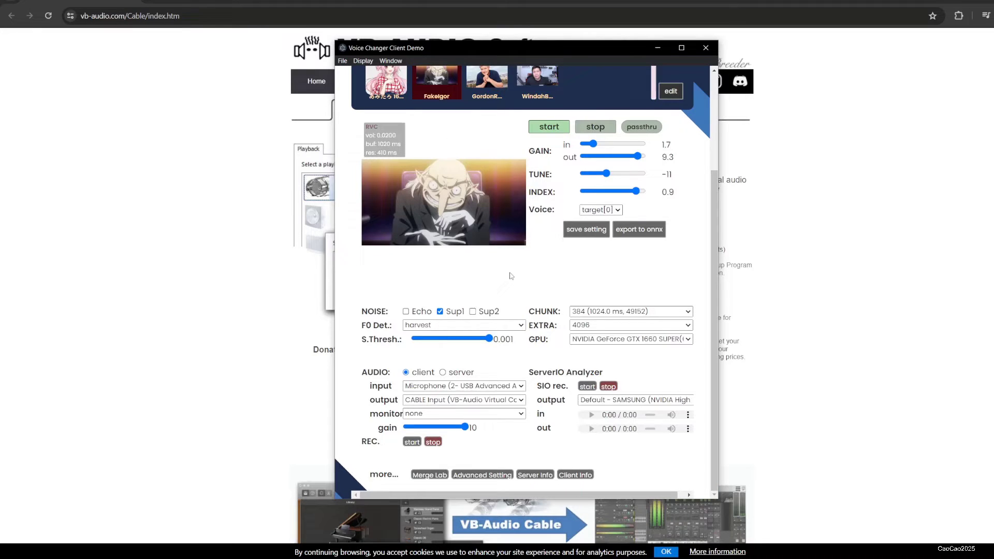
mouse_move(513, 275)
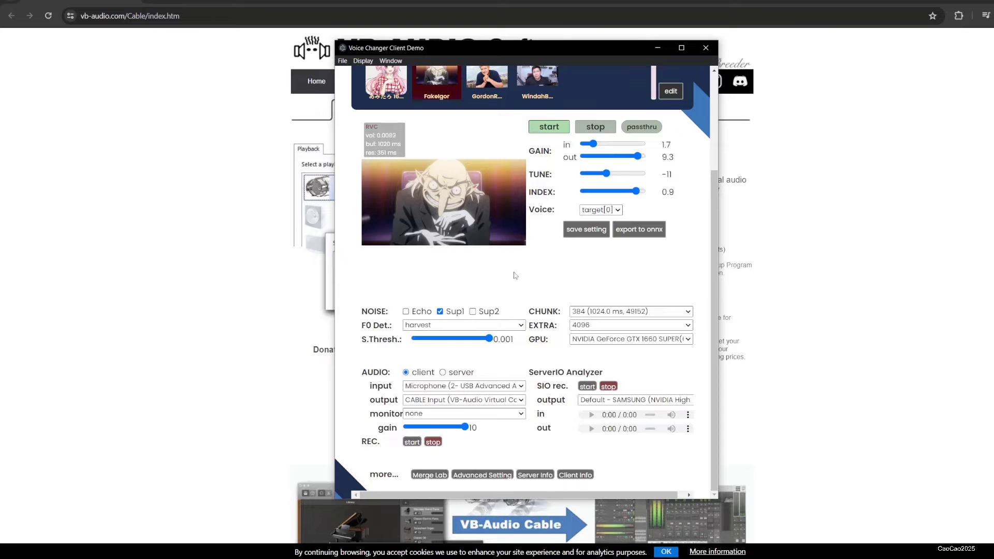
Minimize the voice changer window so the VB-CABLE download page is visible
click(703, 47)
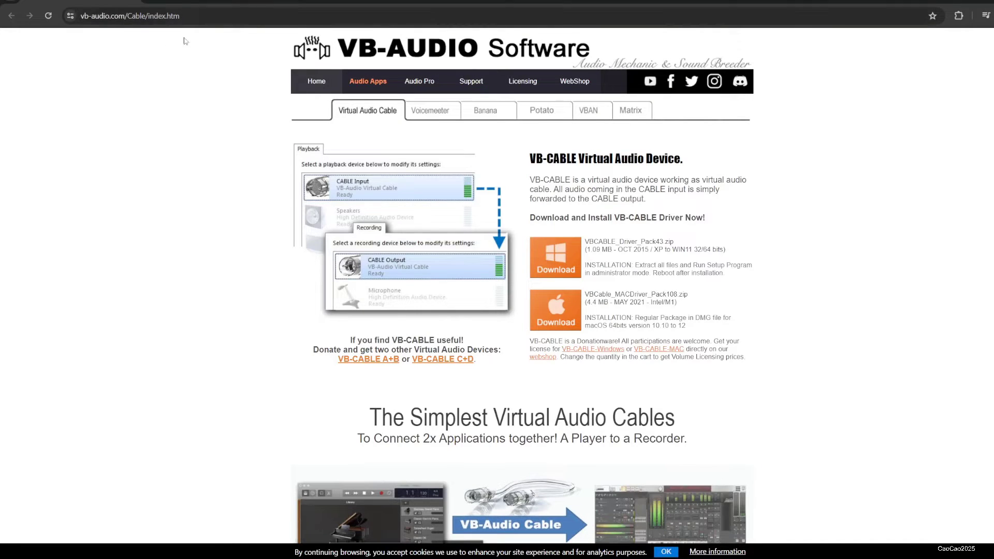
mouse_move(289, 140)
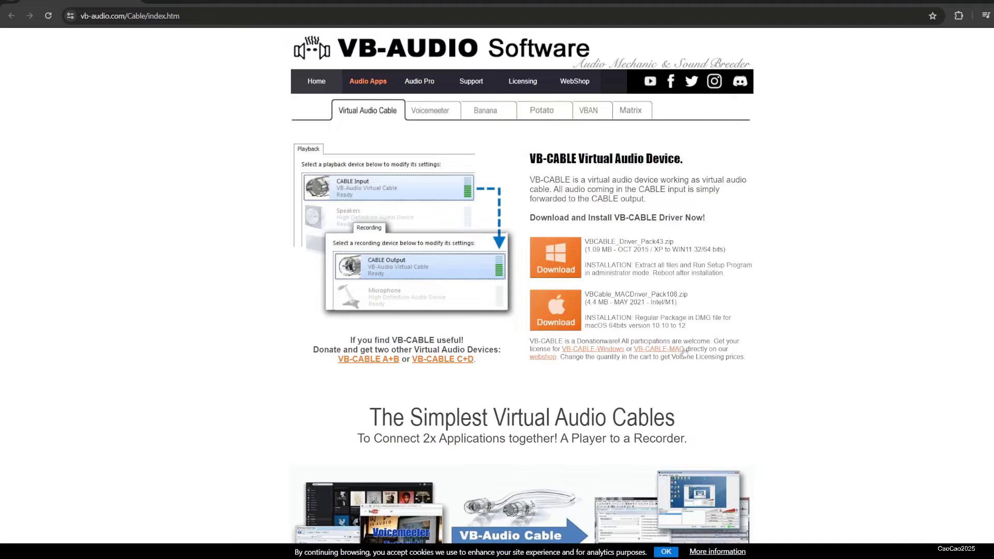
Download VBCABLE_Driver_Pack43.zip for Windows from the VB-Audio site
click(554, 258)
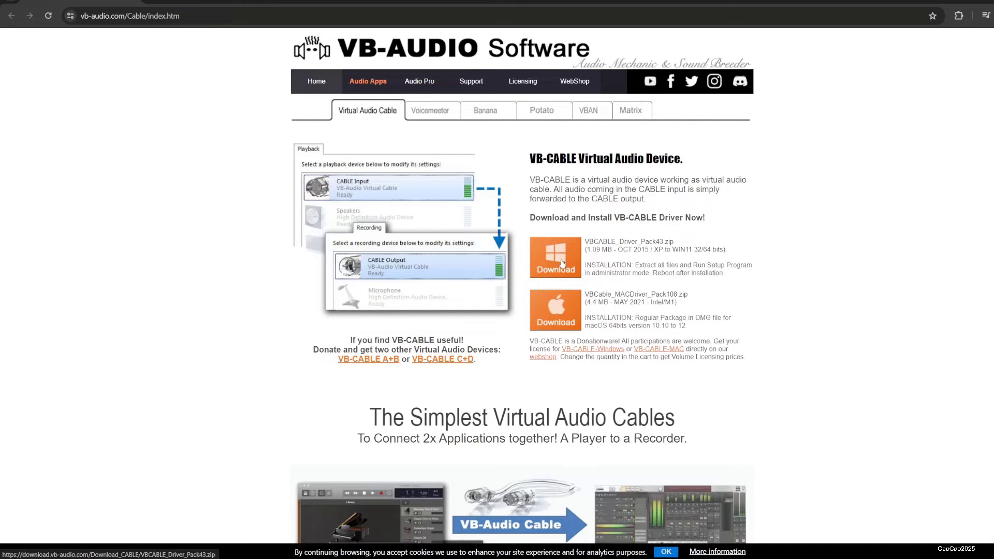
click(554, 269)
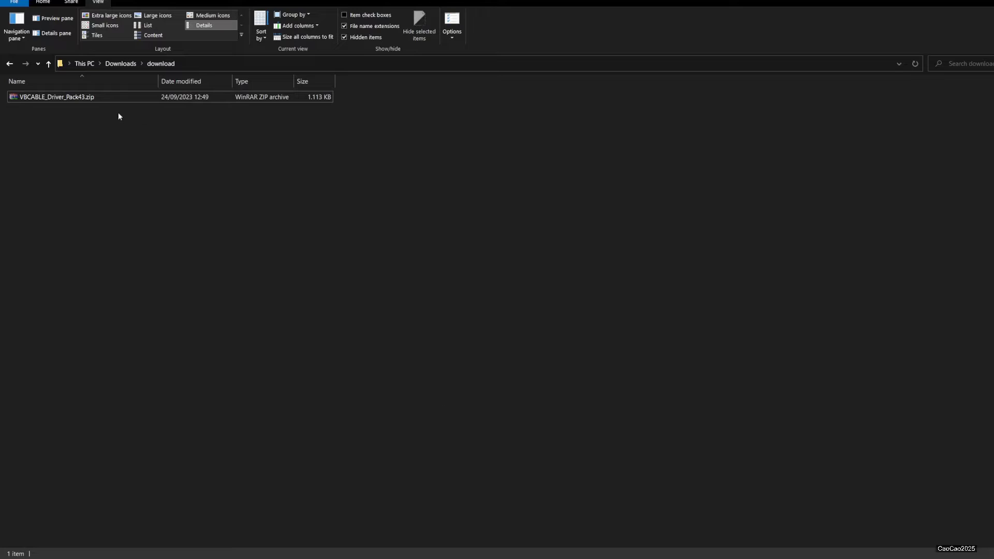
Extract the driver archive and launch VBCABLE_Setup_x64.exe from the VBCABLE_Driver_Pack43 folder
click(56, 96)
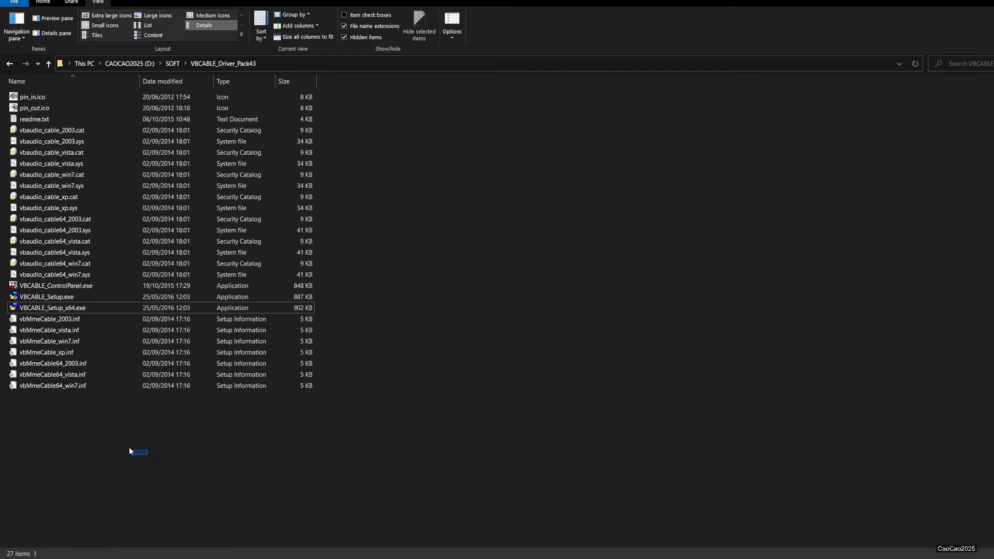
click(53, 307)
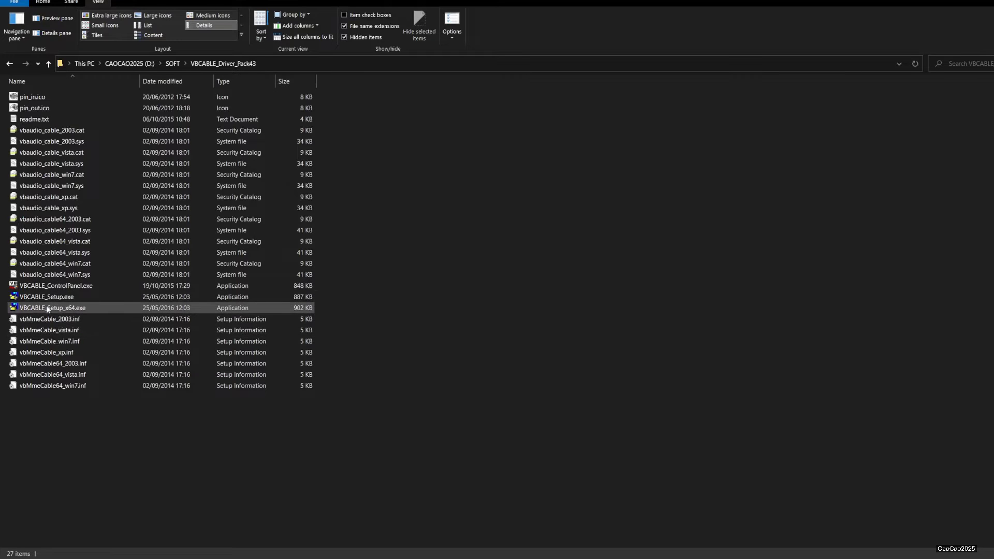
double_click(53, 307)
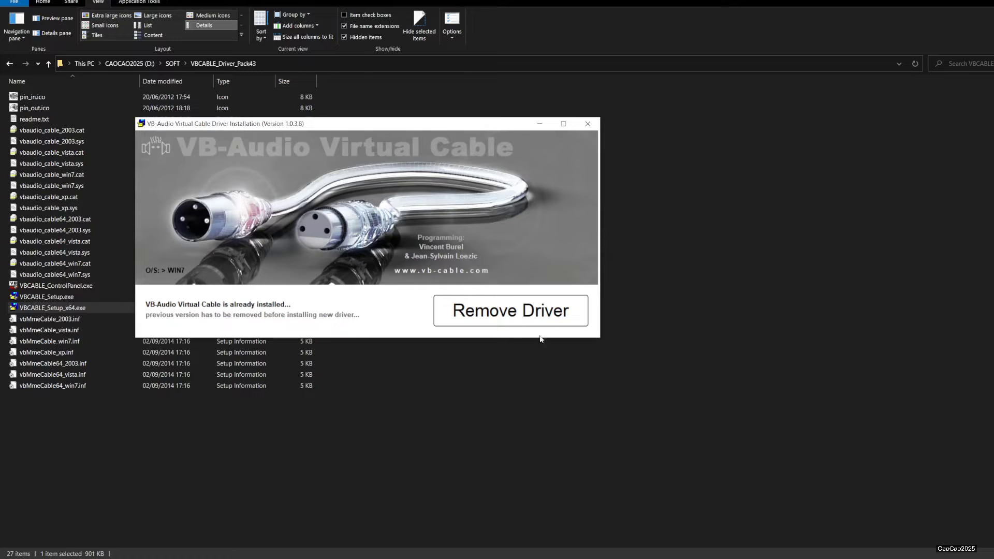
mouse_move(413, 309)
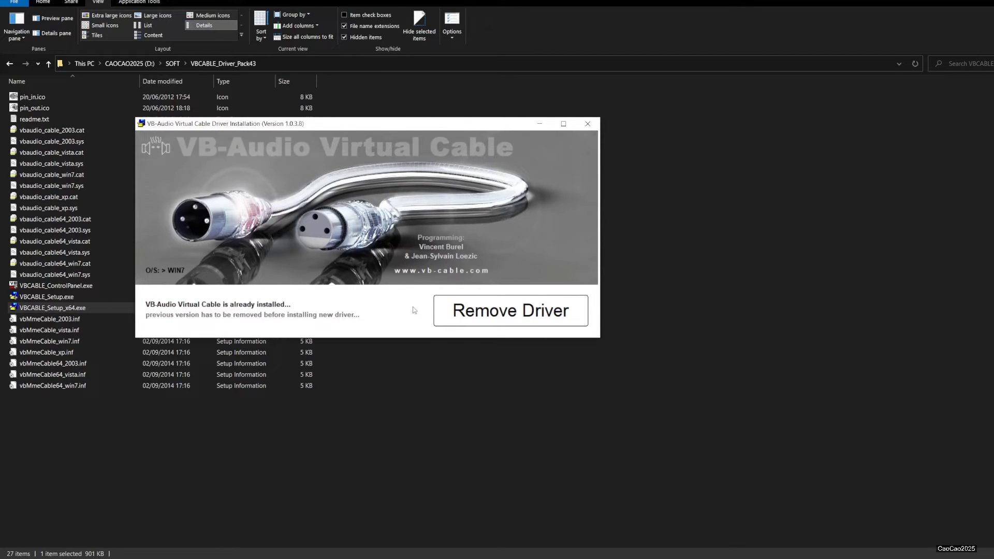
mouse_move(377, 317)
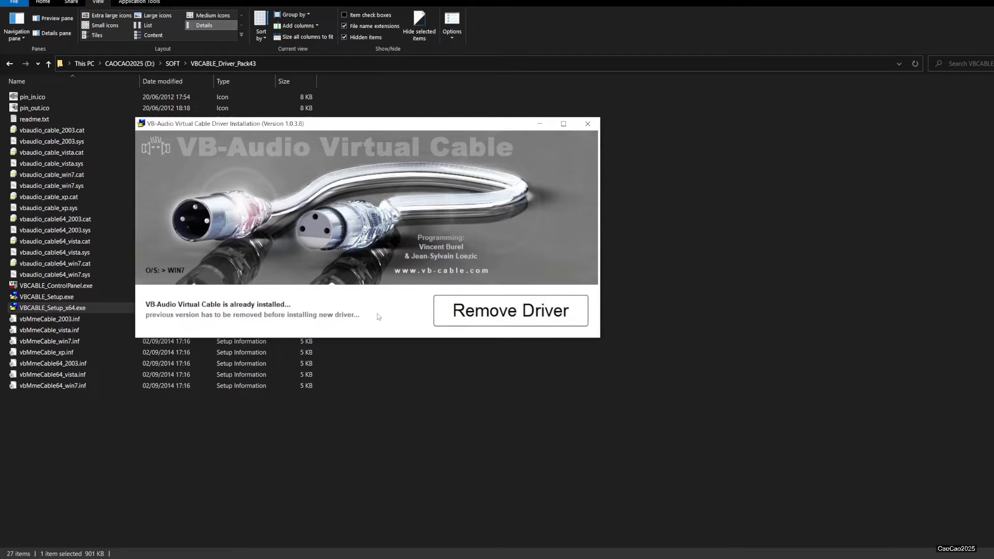
Close the VB-Audio Virtual Cable installer, keeping the already-installed driver
click(510, 311)
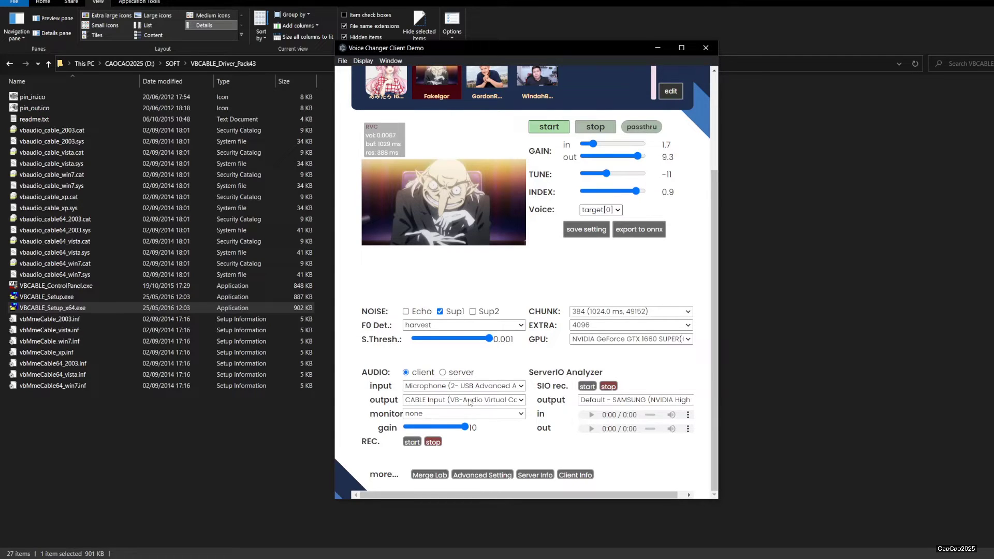
Confirm the voice changer uses the USB microphone as input and CABLE Input as output
click(462, 400)
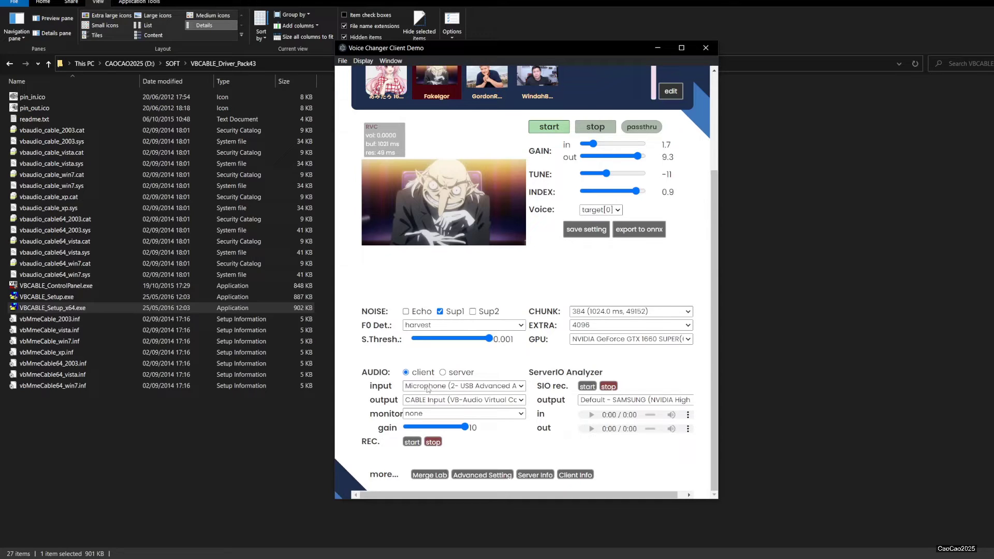
click(463, 399)
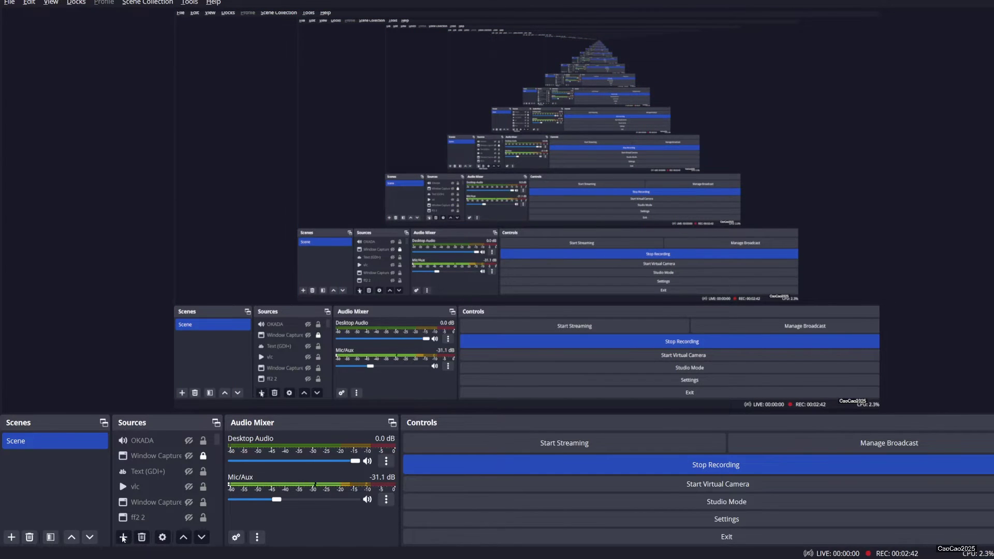
Add an Audio Input Capture source named 'voice changer' to the OBS scene
click(123, 537)
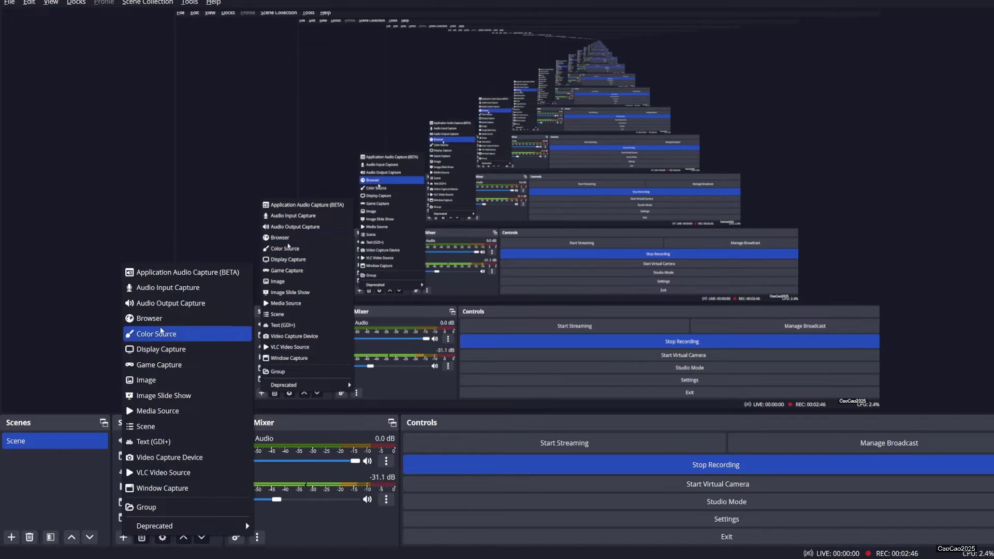
click(167, 286)
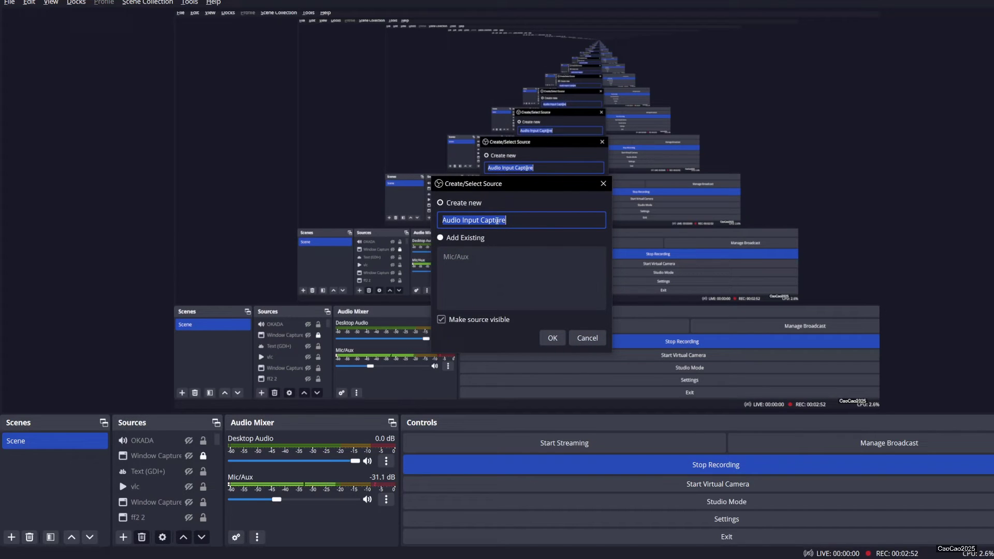
text(voice changer)
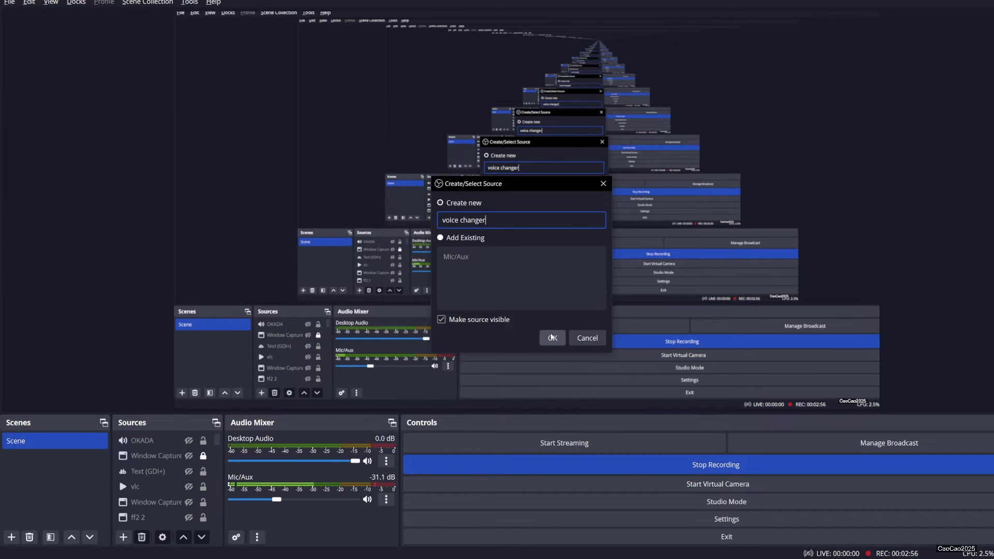
click(550, 337)
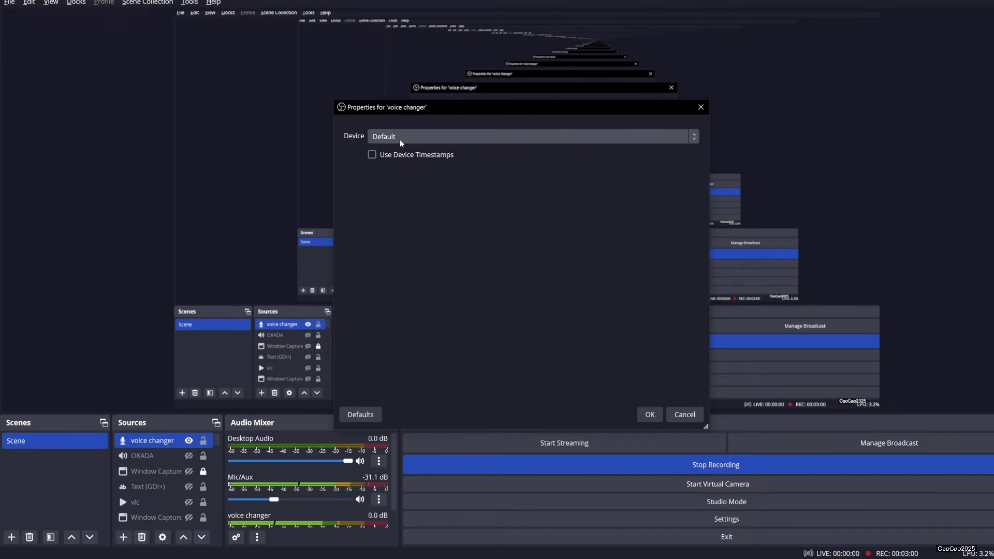
Set the voice changer source's device to CABLE Output (VB-Audio Virtual Cable)
click(531, 135)
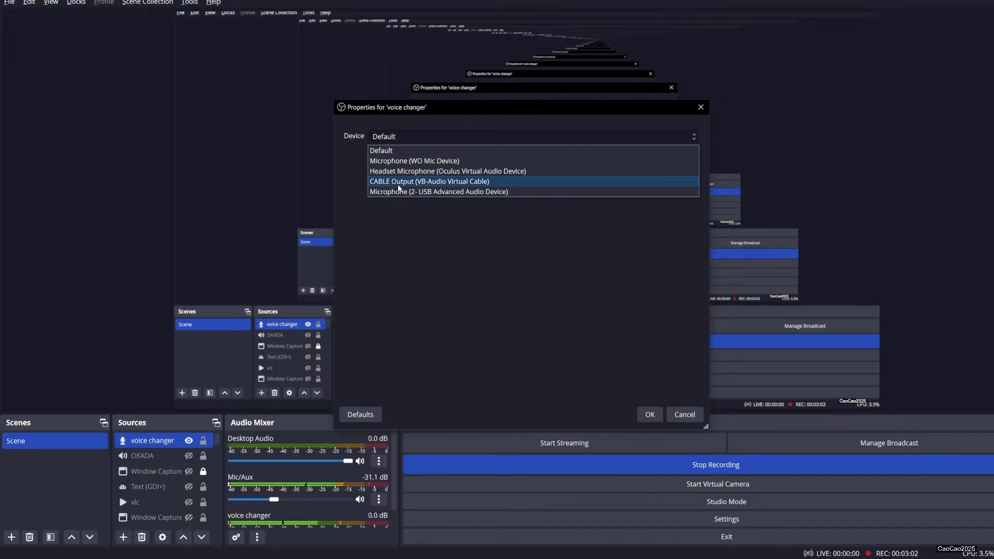
click(429, 181)
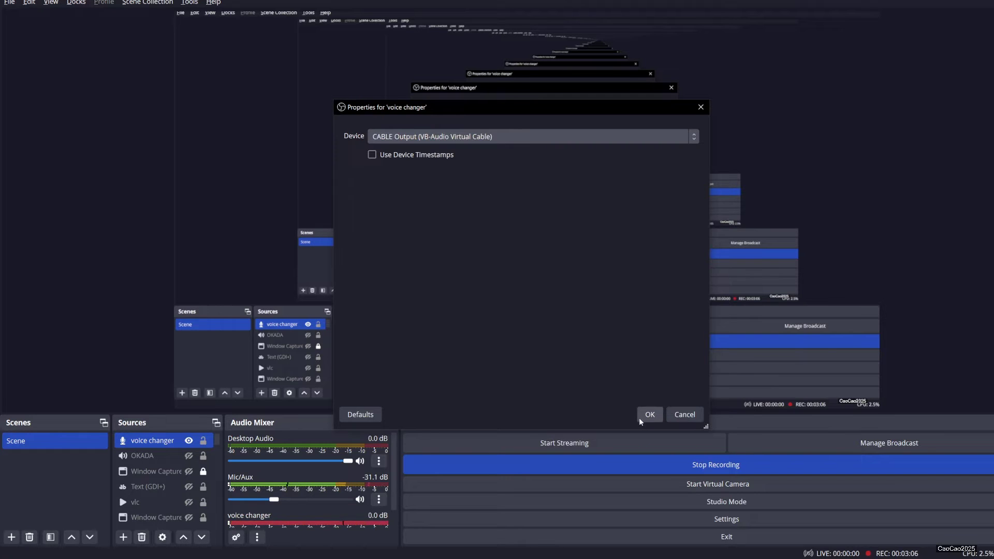
click(649, 414)
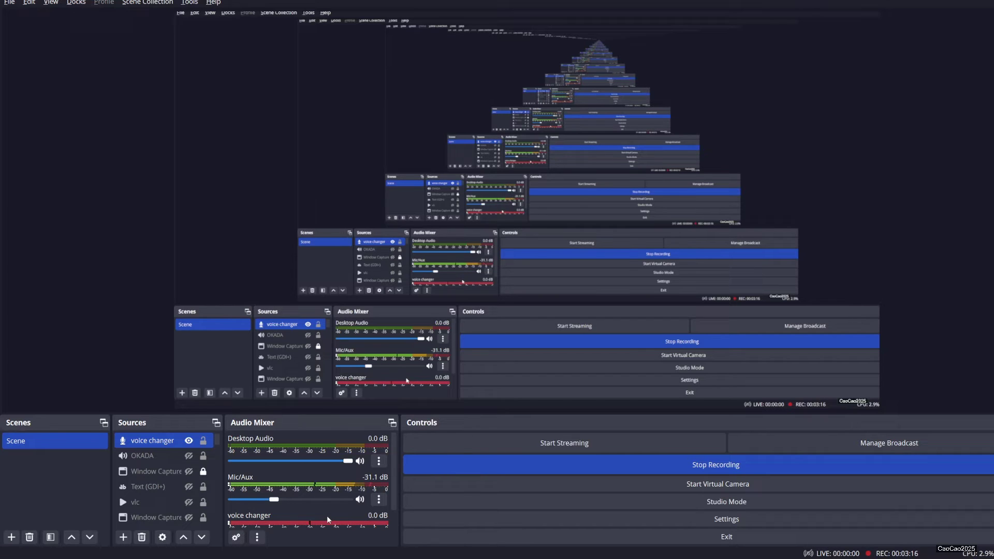
Lower the voice changer fader to -7.5 dB and reopen the source's properties
drag(278, 498, 358, 498)
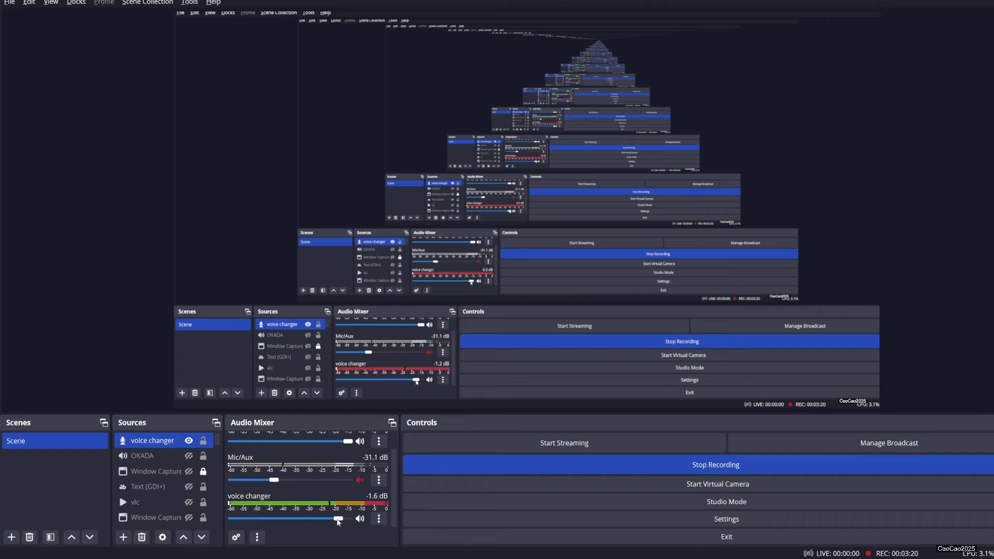
drag(337, 518, 317, 518)
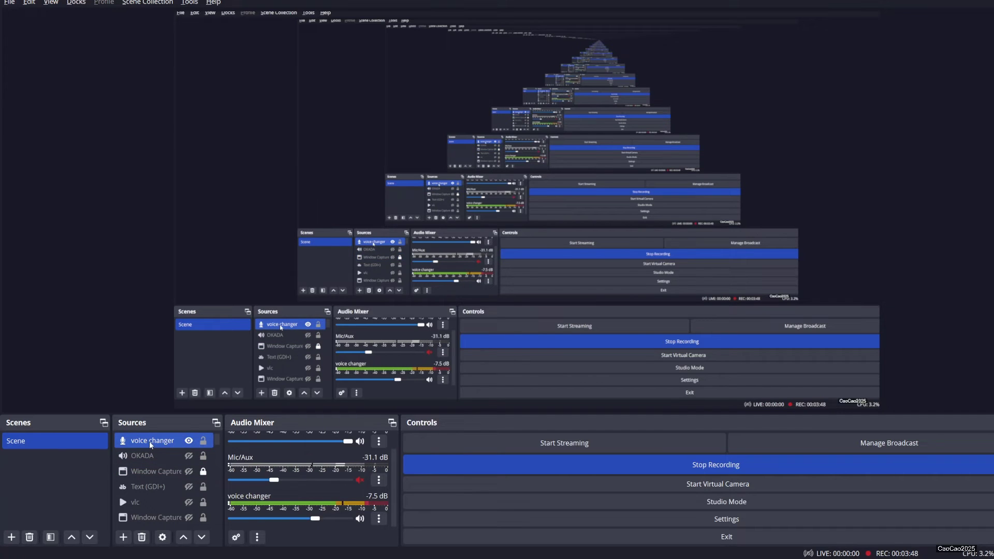
double_click(151, 440)
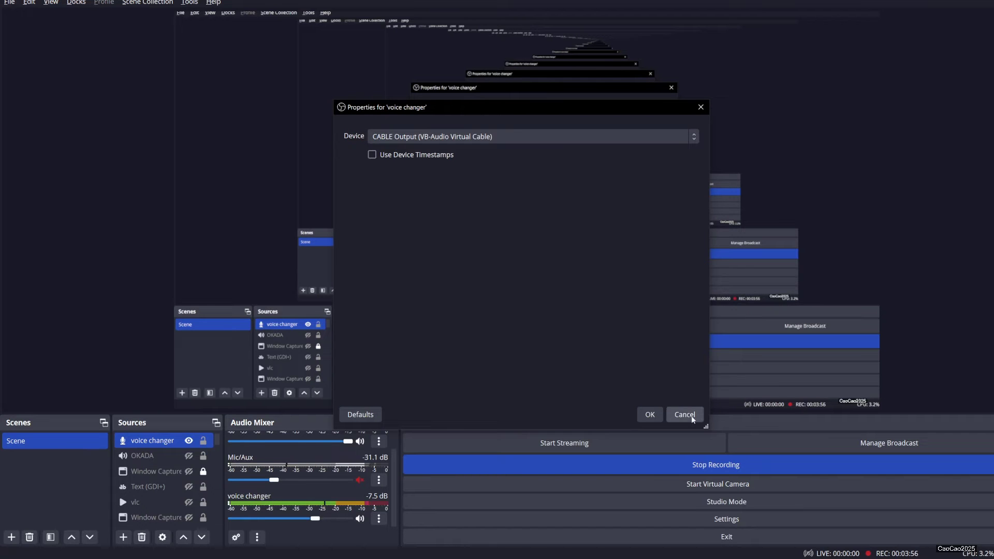
Cancel the voice changer properties dialog, leaving the device on CABLE Output
click(684, 414)
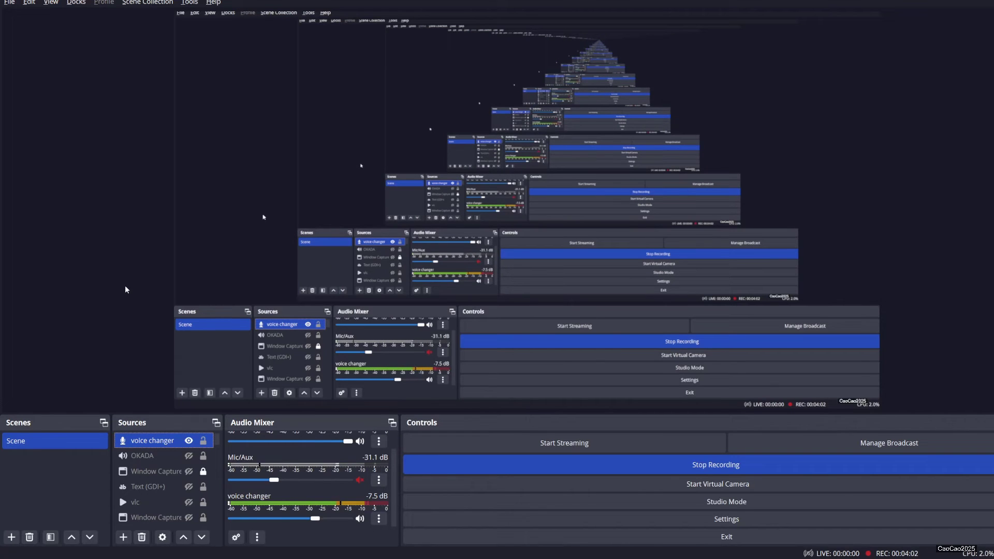
mouse_move(128, 287)
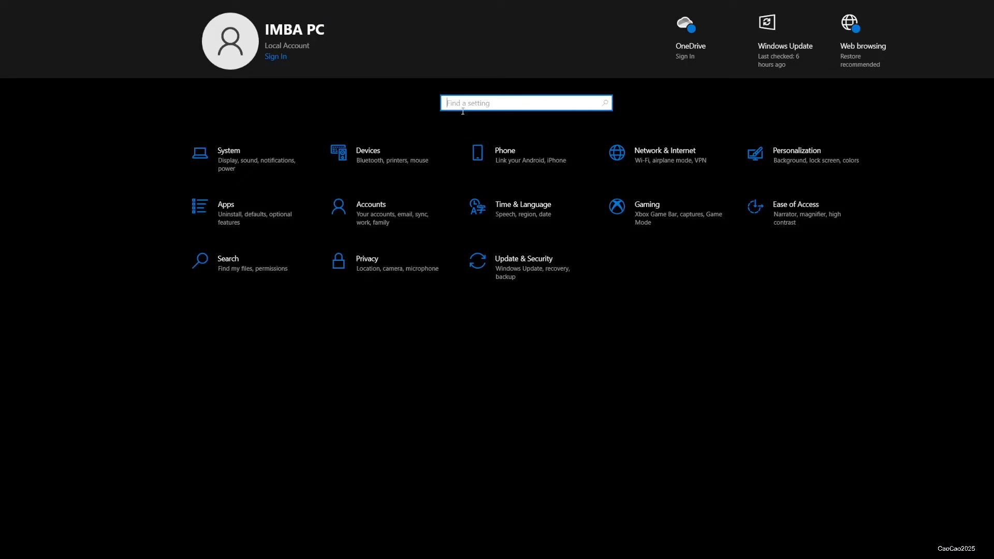
Search Settings for 'sound' and go to the Manage sound devices page
text(a)
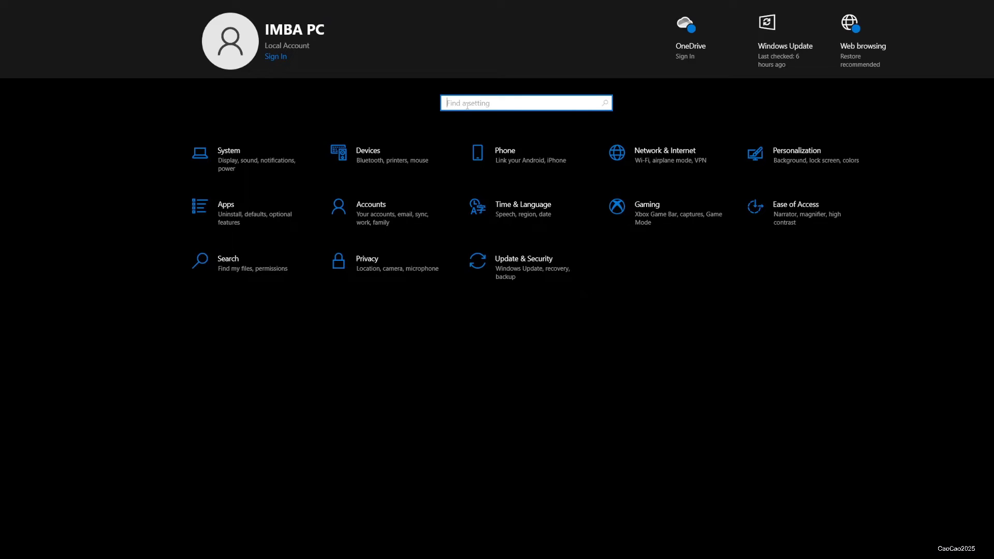
text(sound)
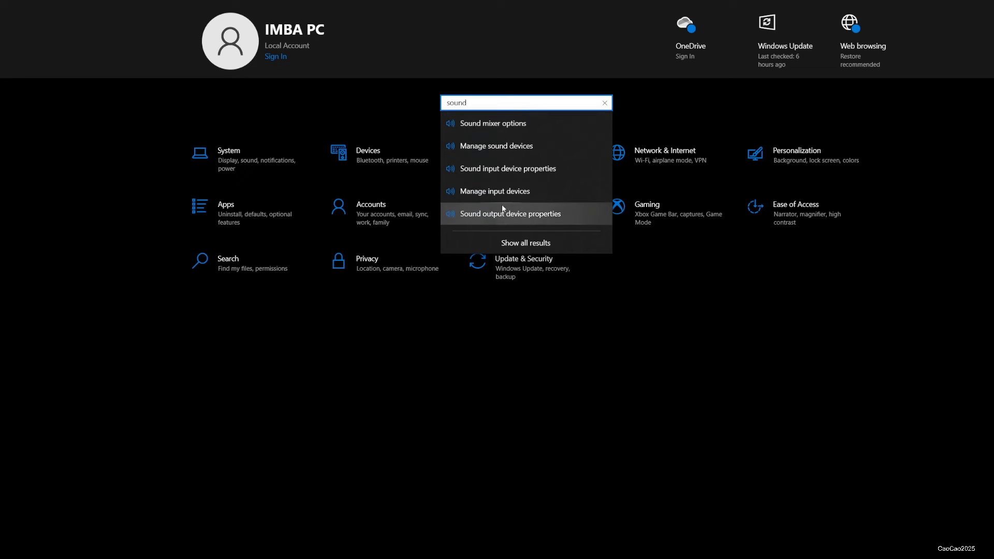
click(496, 146)
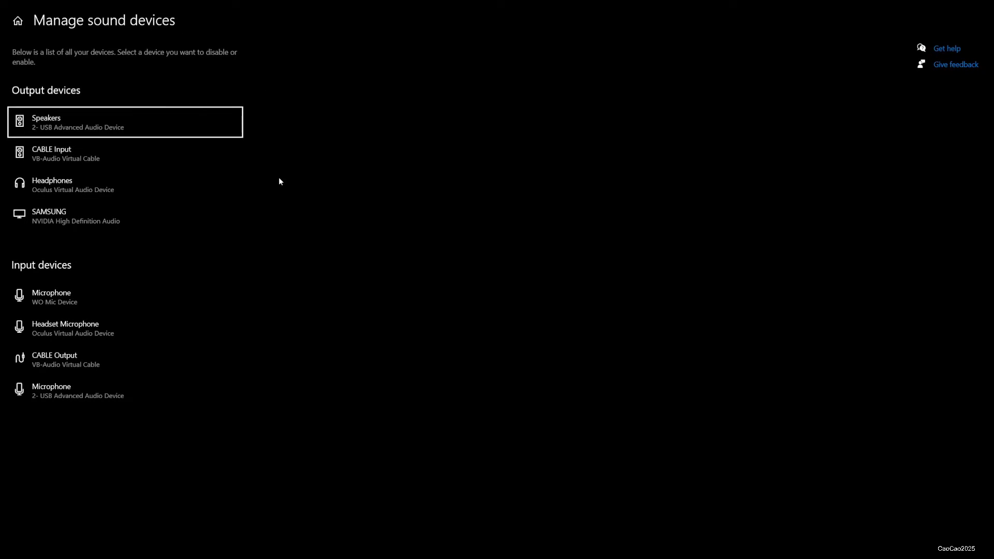
mouse_move(5, 11)
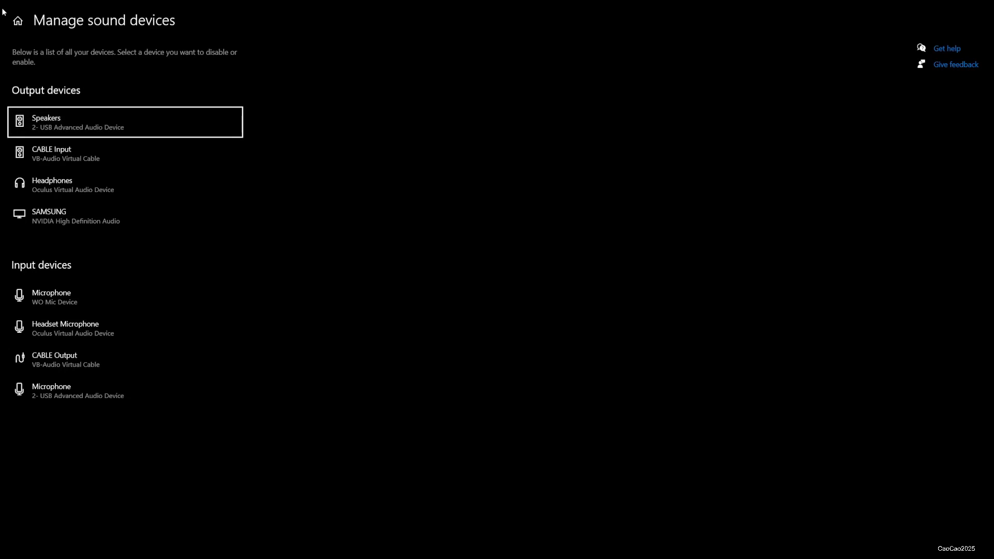
mouse_move(24, 41)
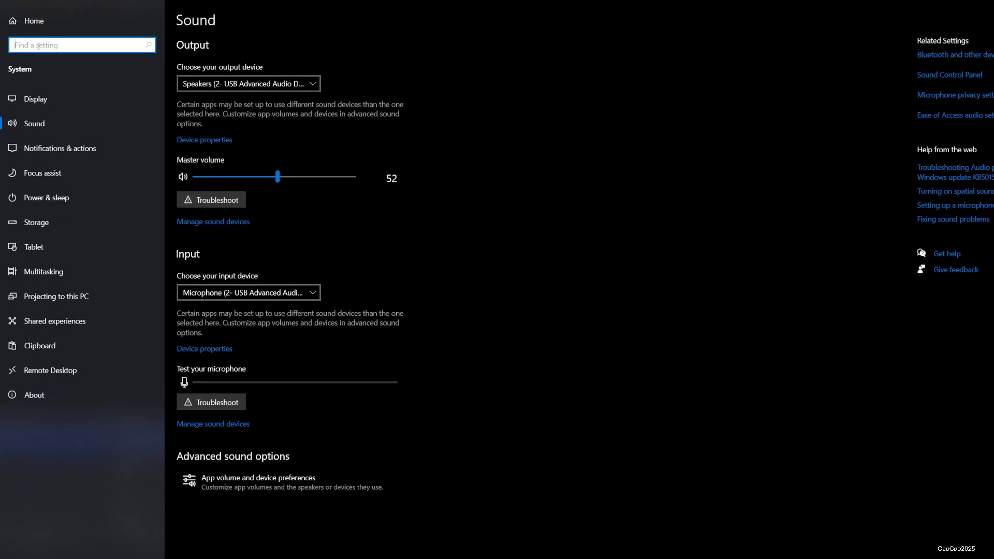
Review the input device list, keeping Microphone (2- USB Advanced Audio Device) selected
click(247, 292)
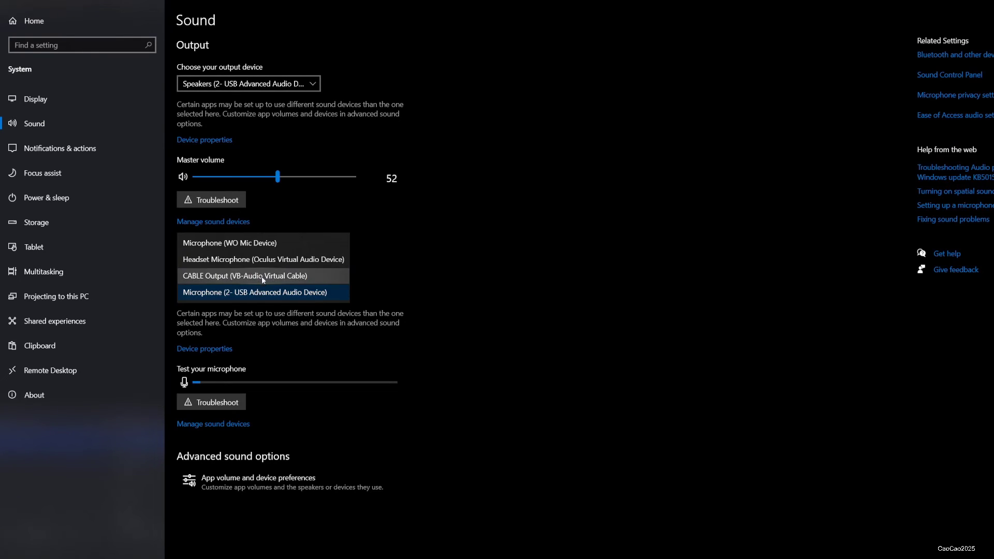
click(255, 292)
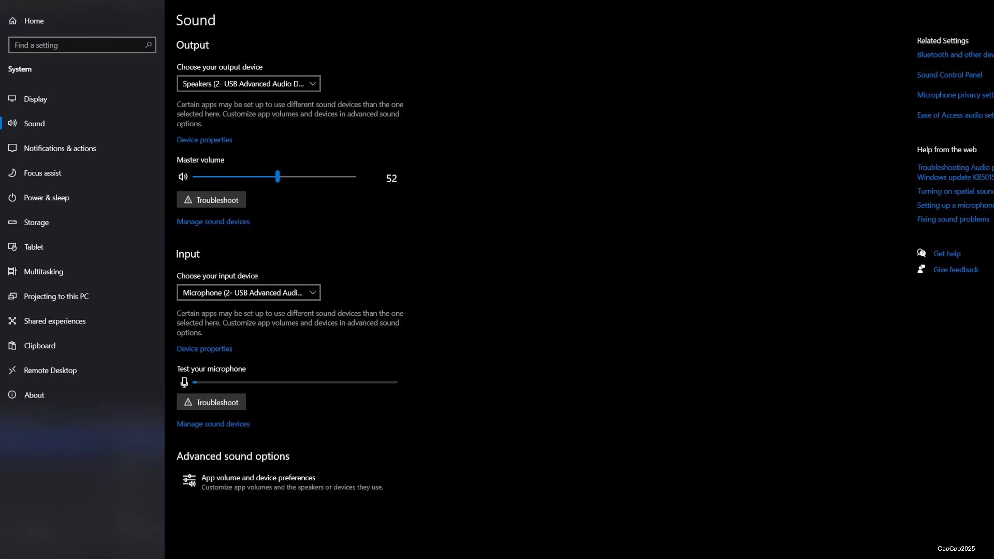